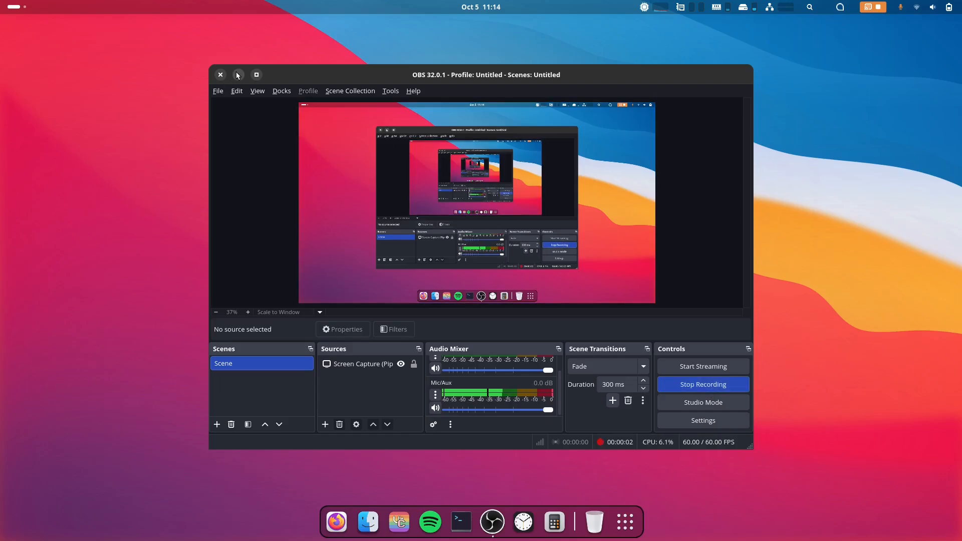
- Minimize the OBS Studio recording window and return to the plain desktop
left_click(238, 74)
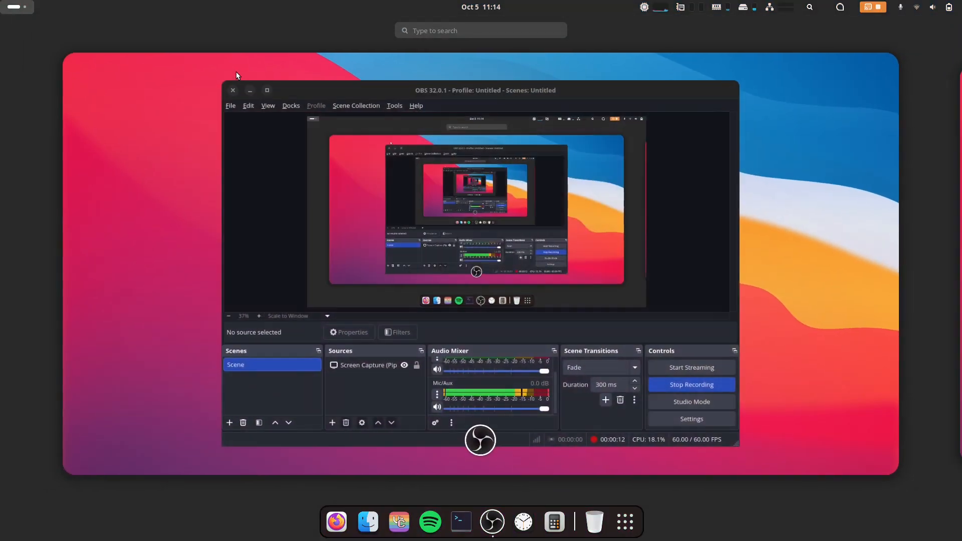
left_click(232, 90)
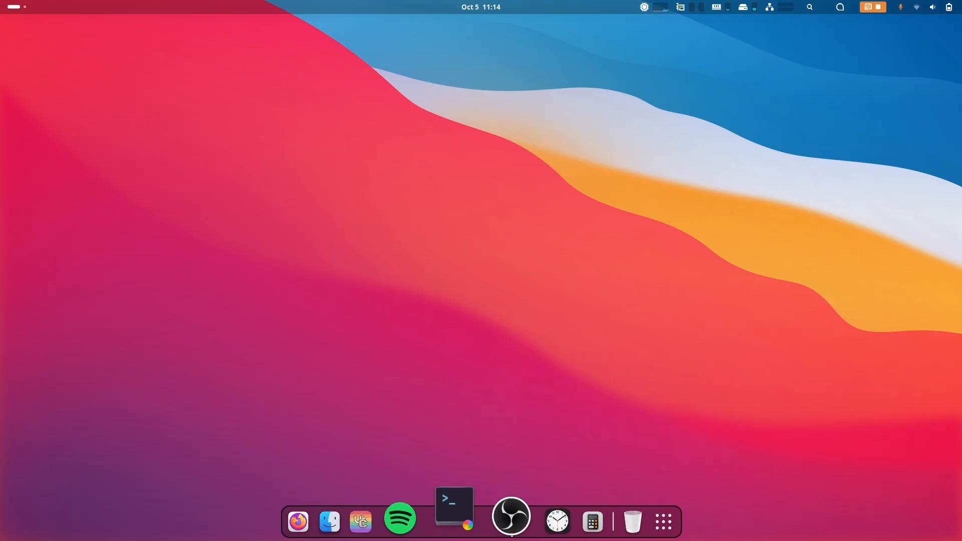
- Run gnome-shell --version in Terminal, which reports GNOME Shell 49.0
left_click(453, 514)
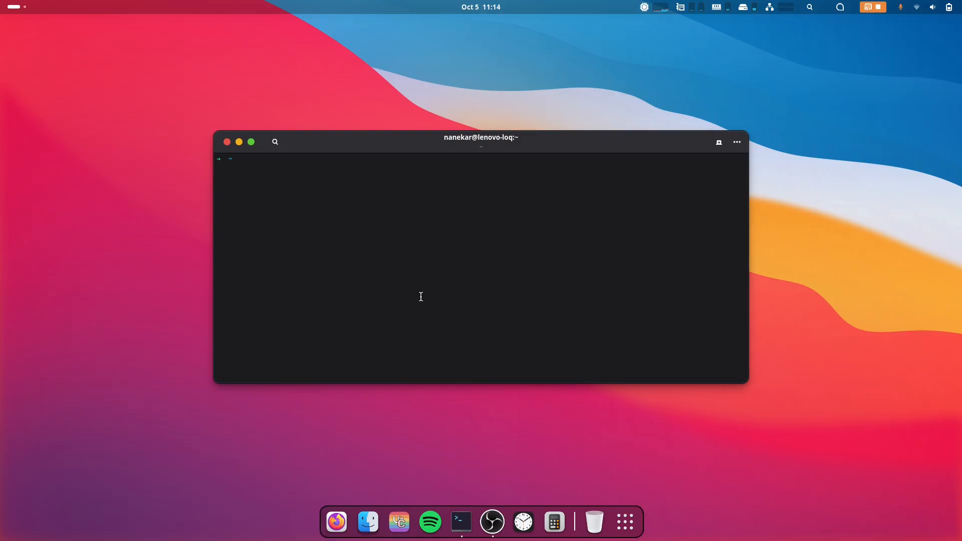
type("g")
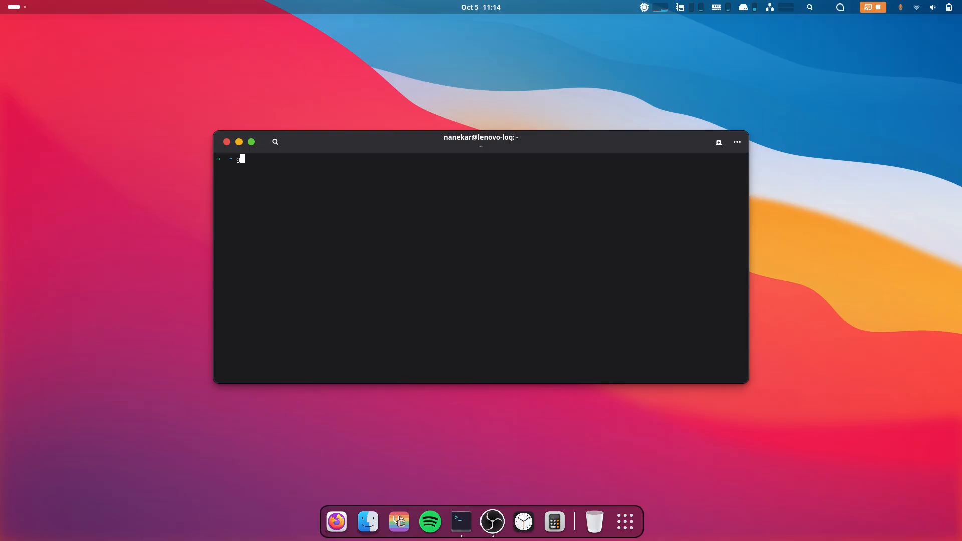
type("nome-shell --")
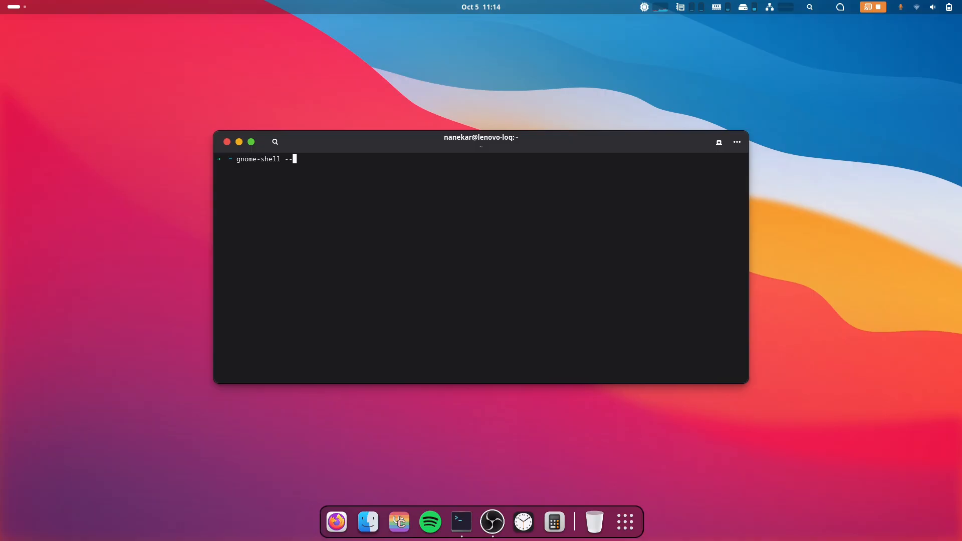
key("Return")
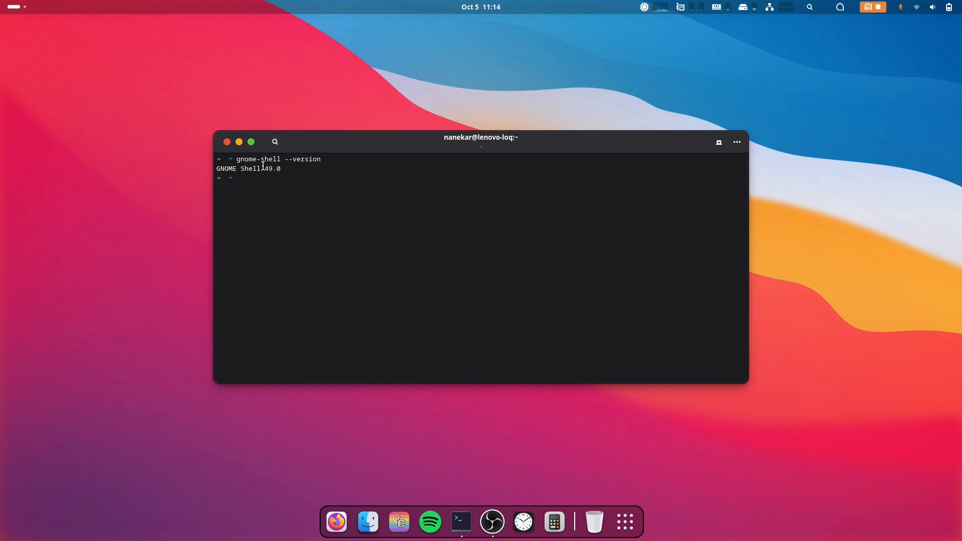
left_click(226, 142)
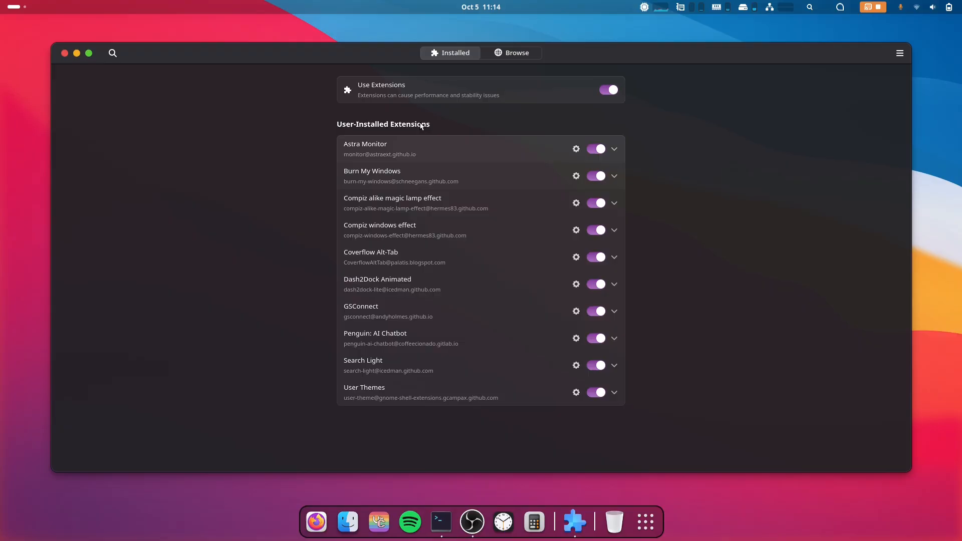
- Search the Browse catalogue for 'blur my shell', listing Blur my Shell first
left_click(511, 52)
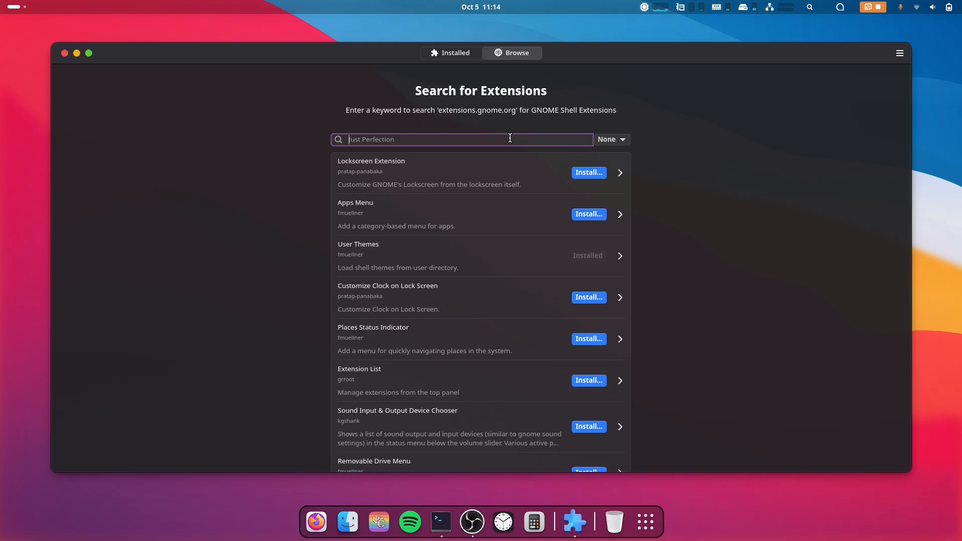
type("blur my")
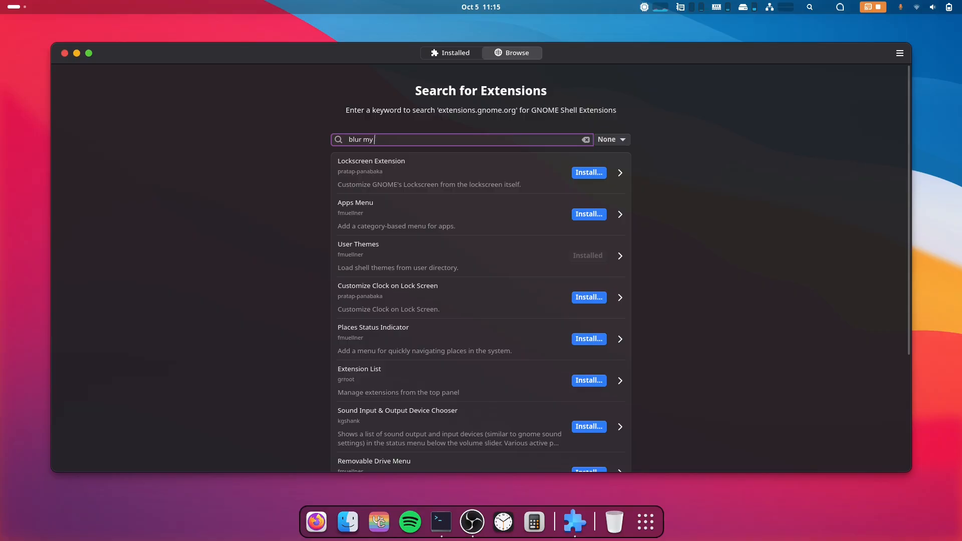
type("shell")
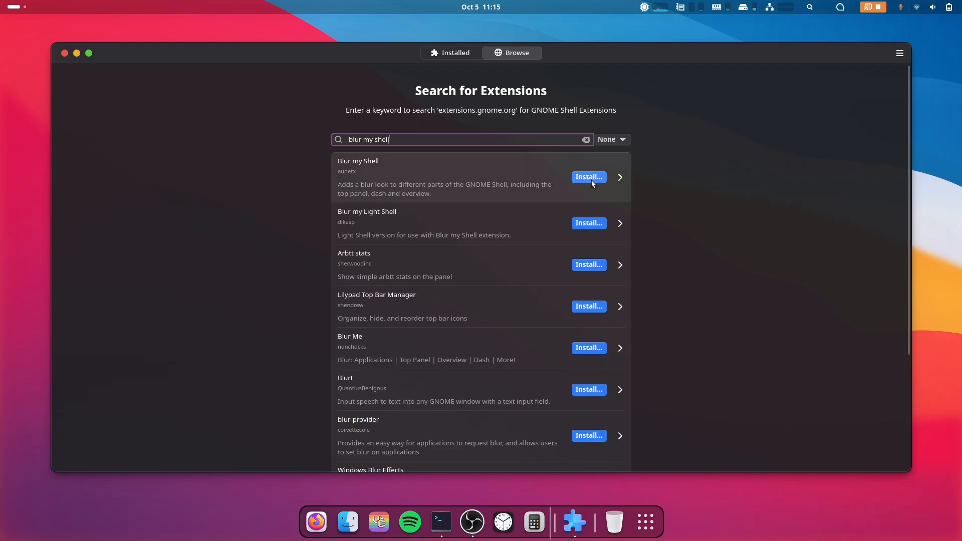
- Install Blur my Shell anyway despite the unsupported-version warning and return to Installed
left_click(587, 176)
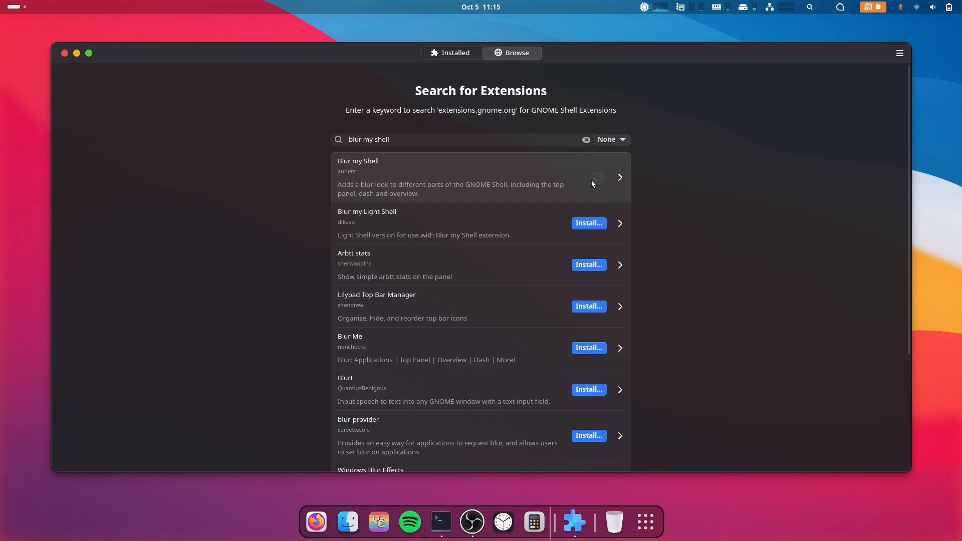
left_click(585, 176)
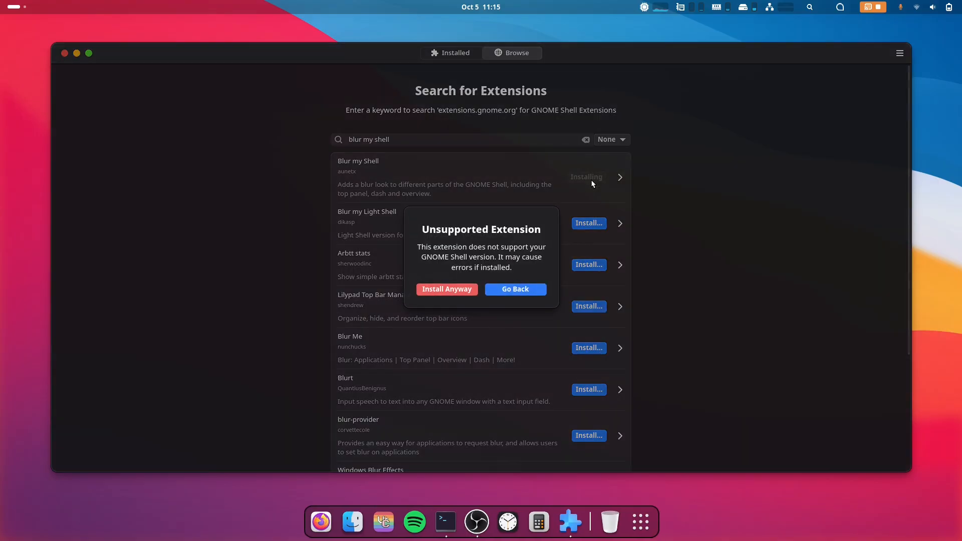
mouse_move(522, 266)
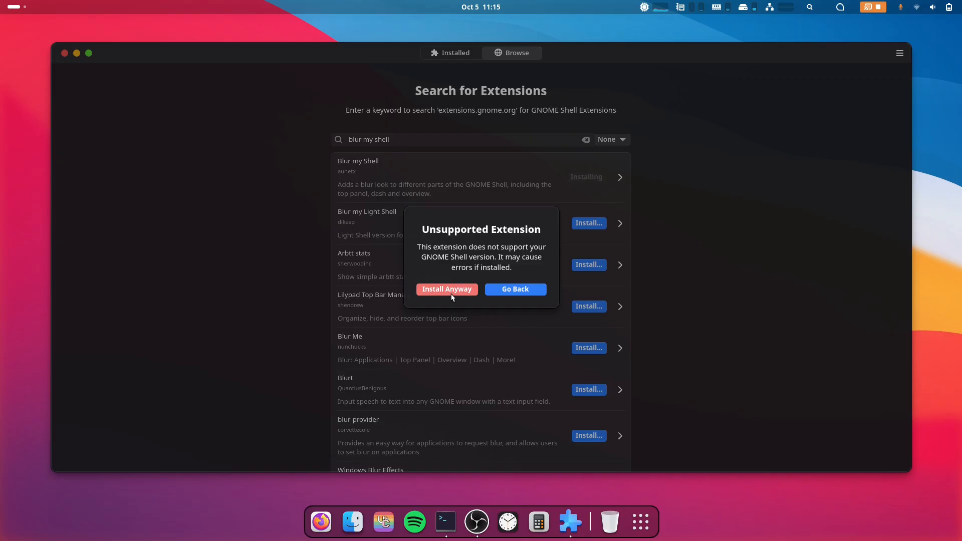
left_click(446, 289)
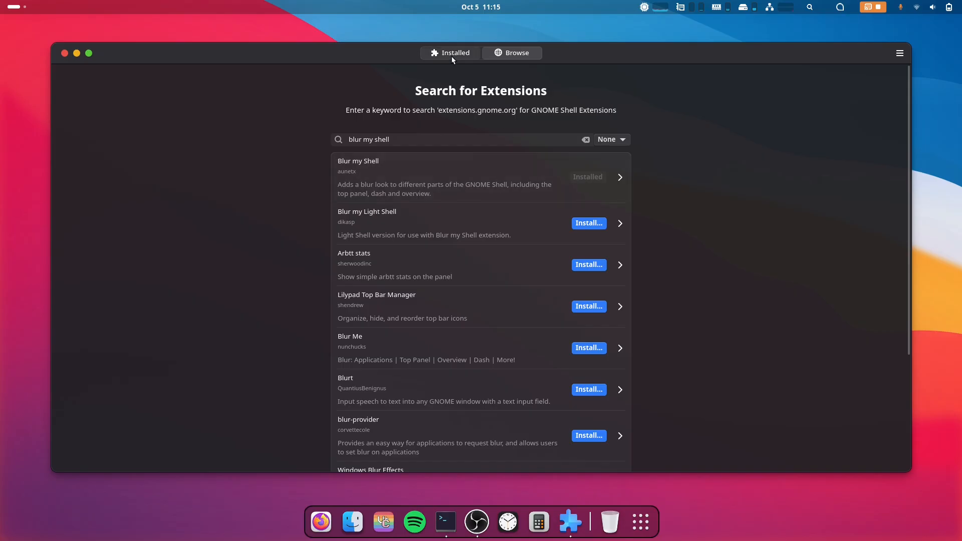
left_click(455, 52)
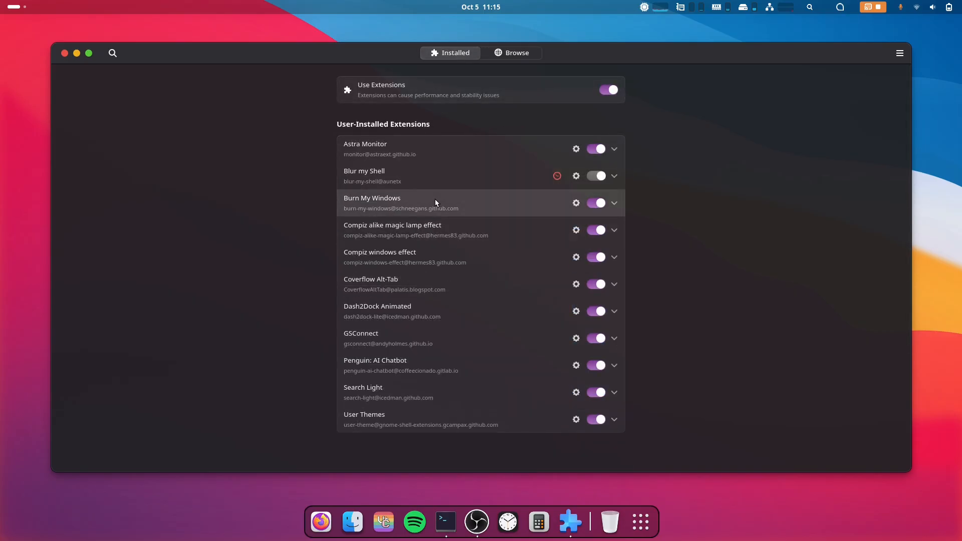
mouse_move(396, 176)
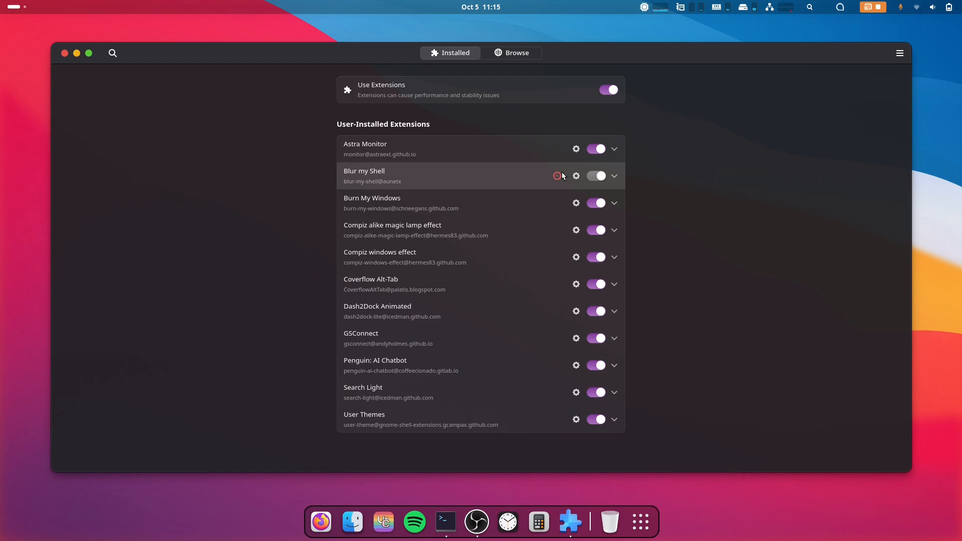
mouse_move(561, 181)
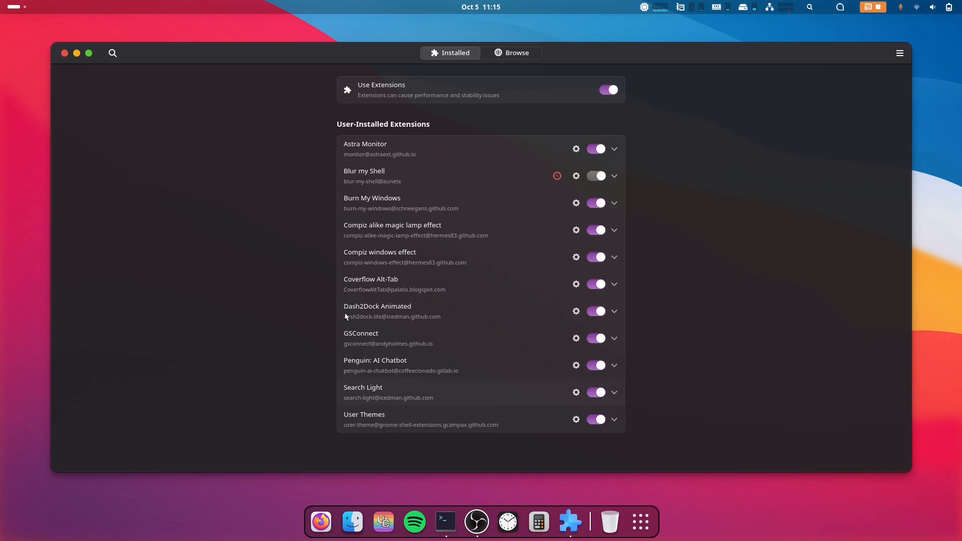
- In Files, navigate into ~/.local/share/gnome-shell
left_click(607, 89)
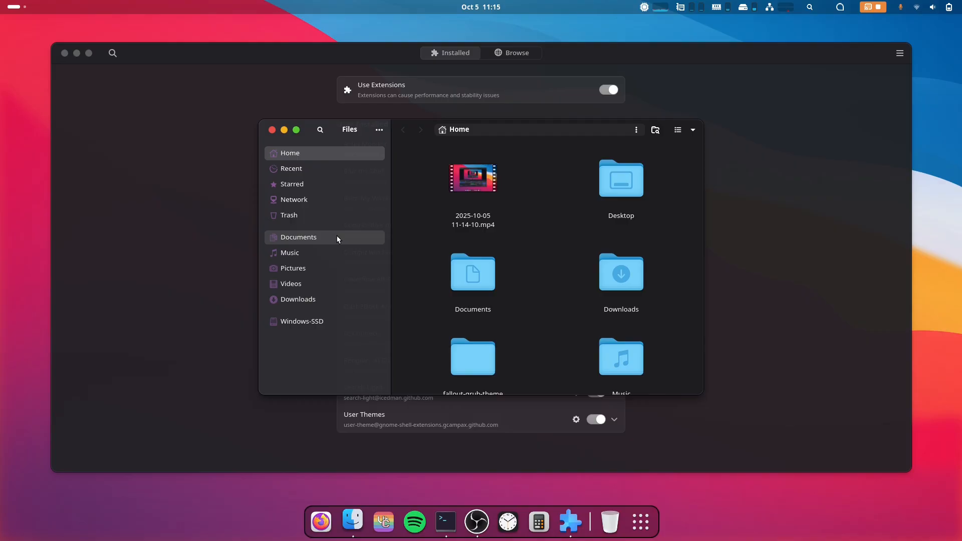
scroll("down", 3)
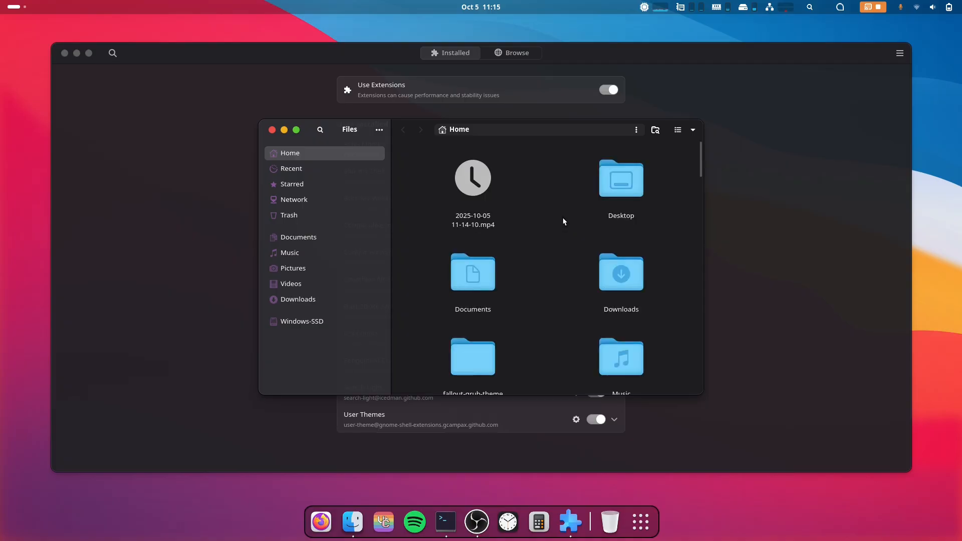
scroll("down", 3)
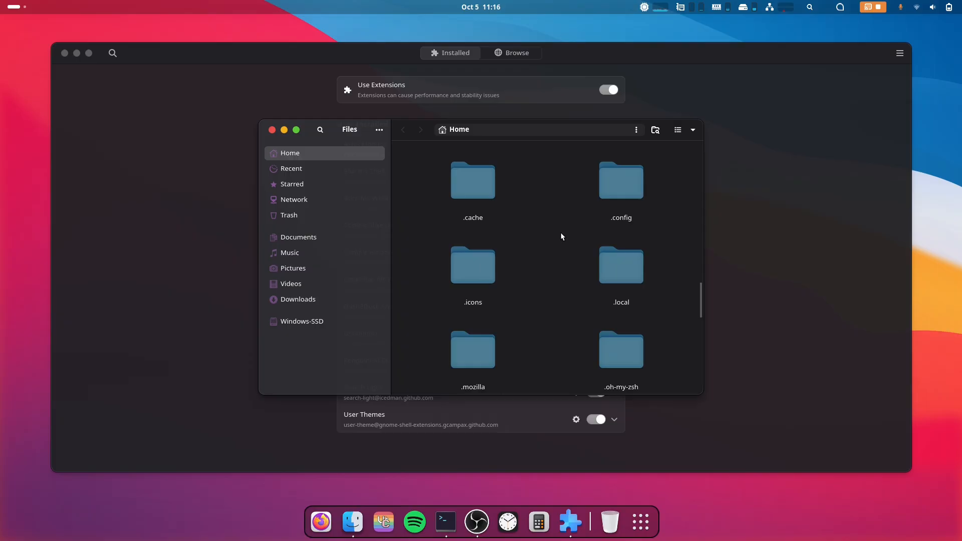
double_click(620, 265)
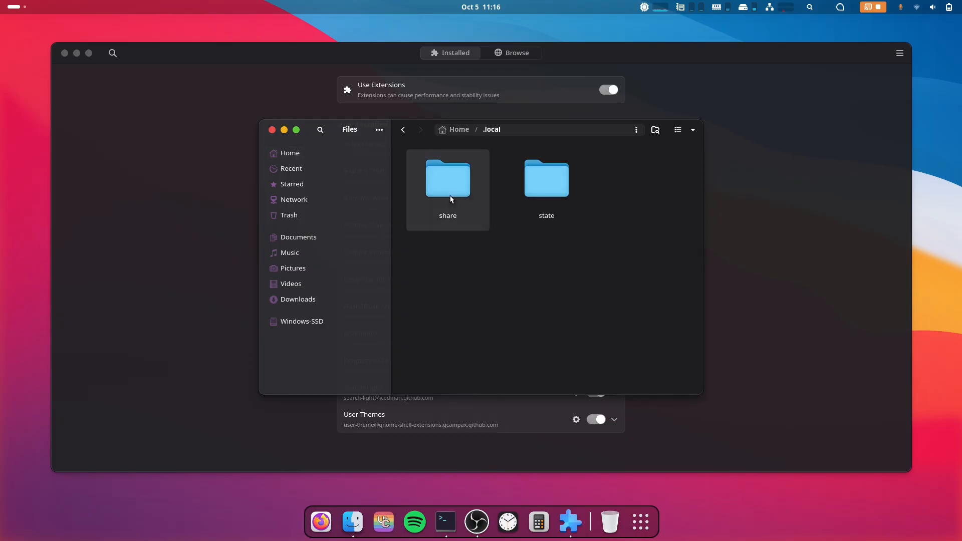
double_click(447, 178)
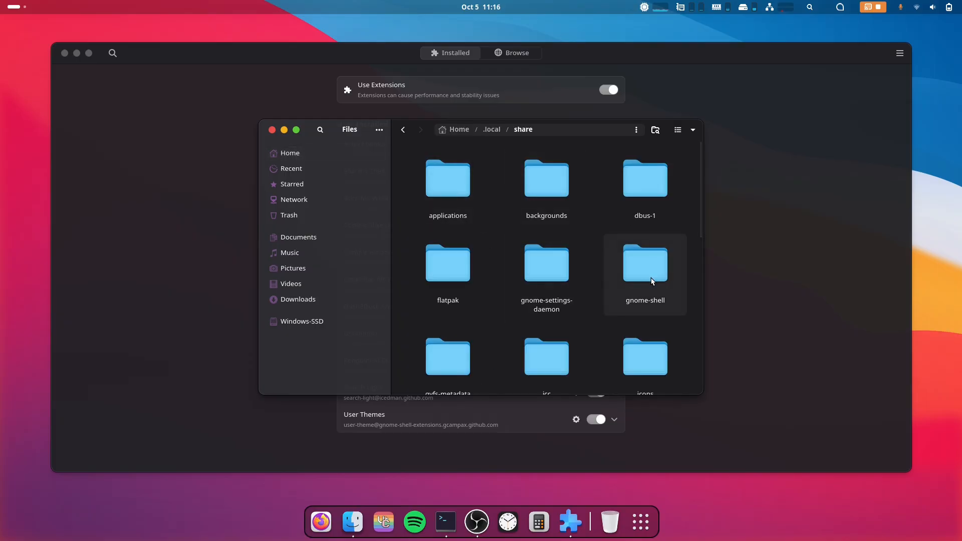
double_click(645, 264)
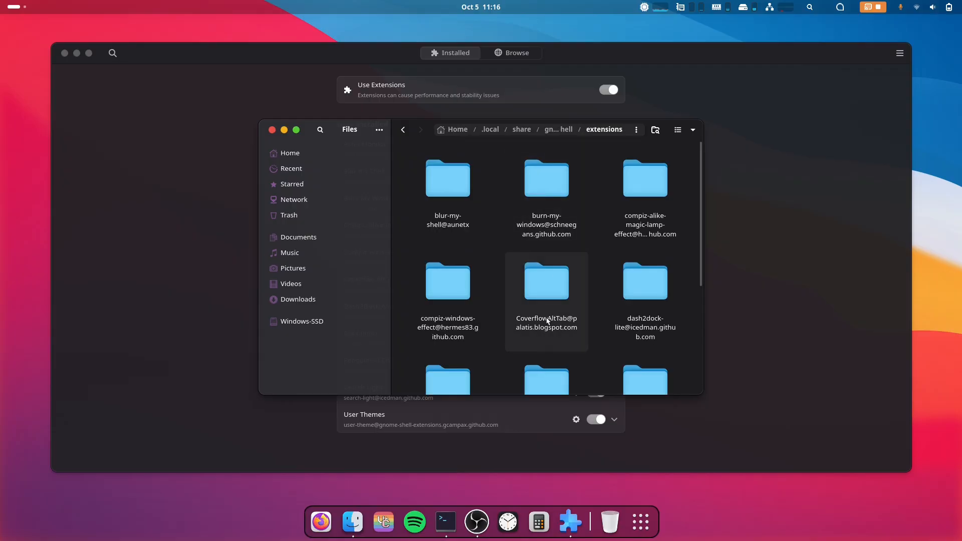
- Open the blur-my-shell@aunetx folder under extensions to reveal its files
scroll("down", 3)
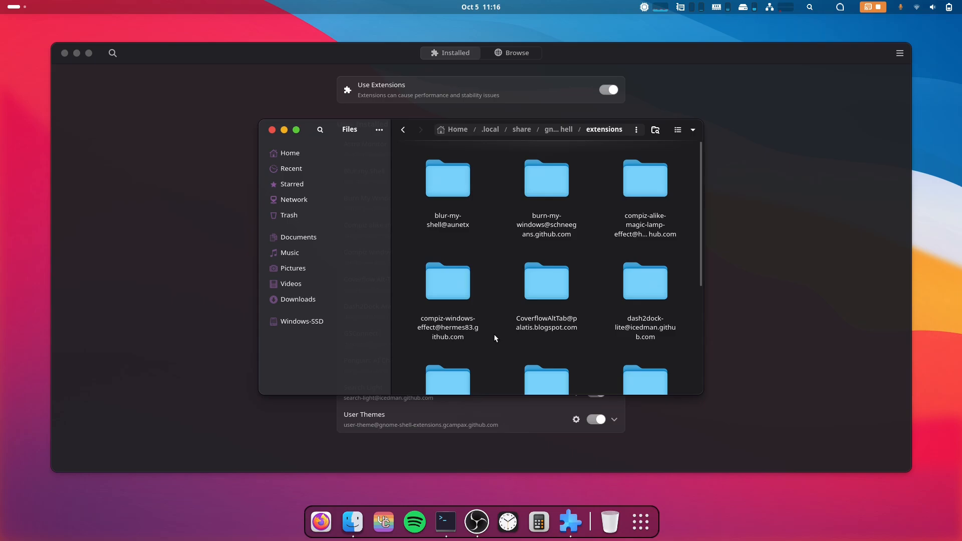
left_click(447, 180)
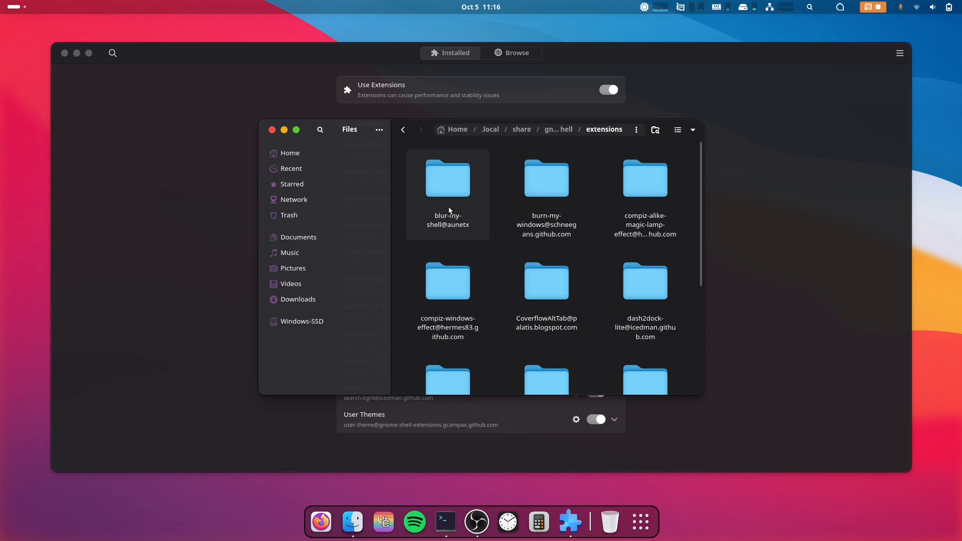
double_click(448, 178)
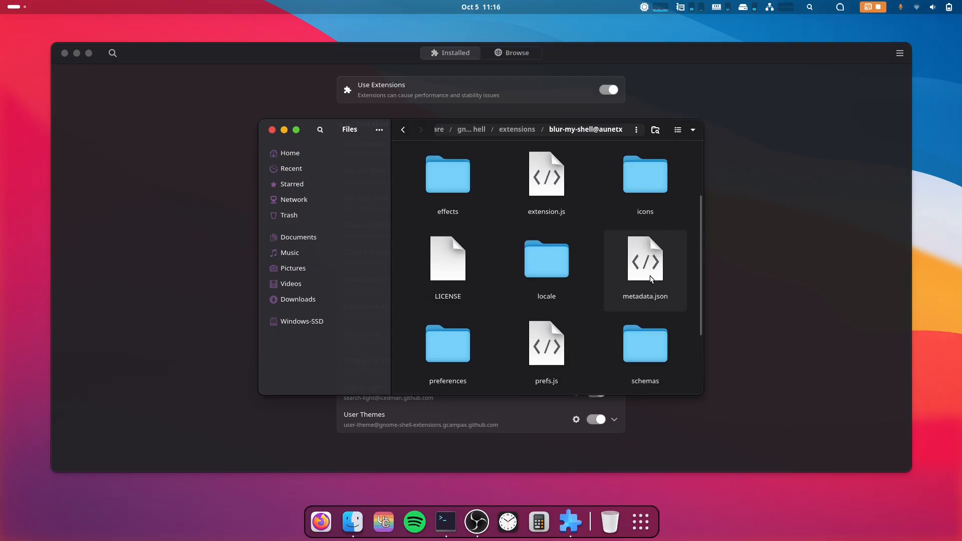
- Open metadata.json with Text Editor
double_click(644, 257)
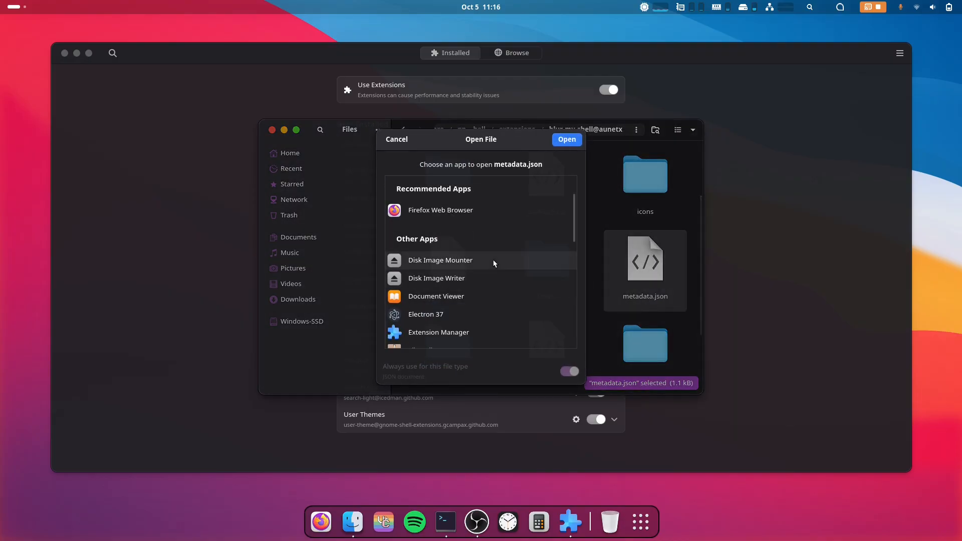
scroll("down", 3)
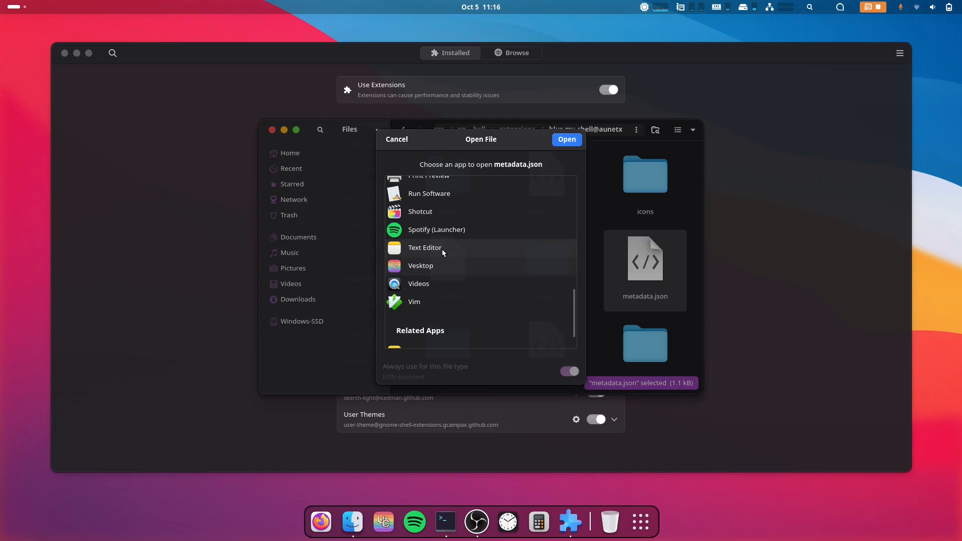
left_click(424, 247)
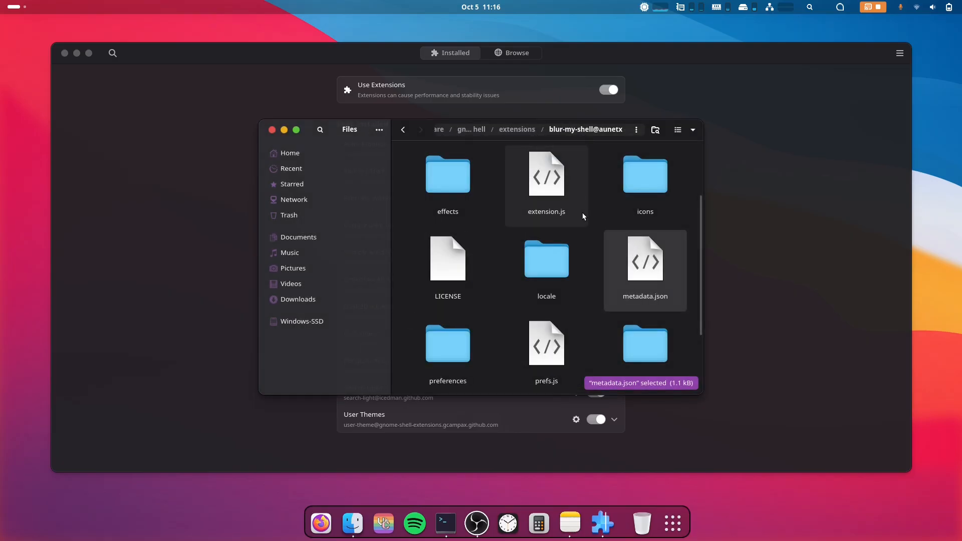
double_click(645, 259)
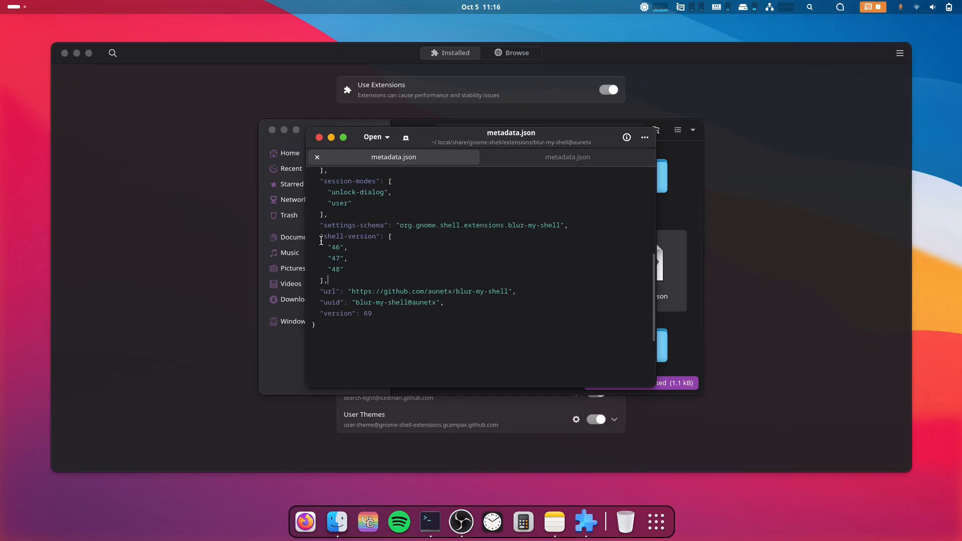
double_click(350, 236)
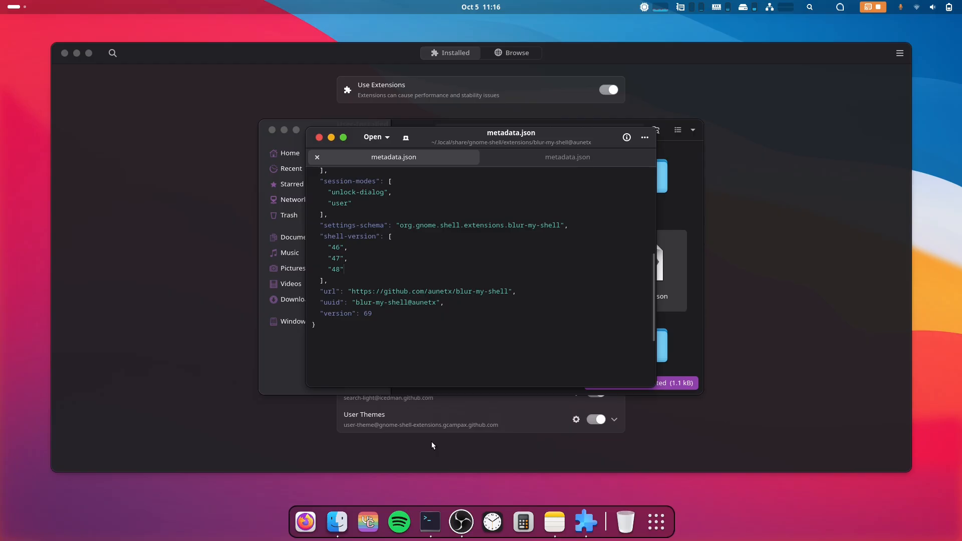
- Add "49" as a new shell-version entry after "48"
left_click(429, 522)
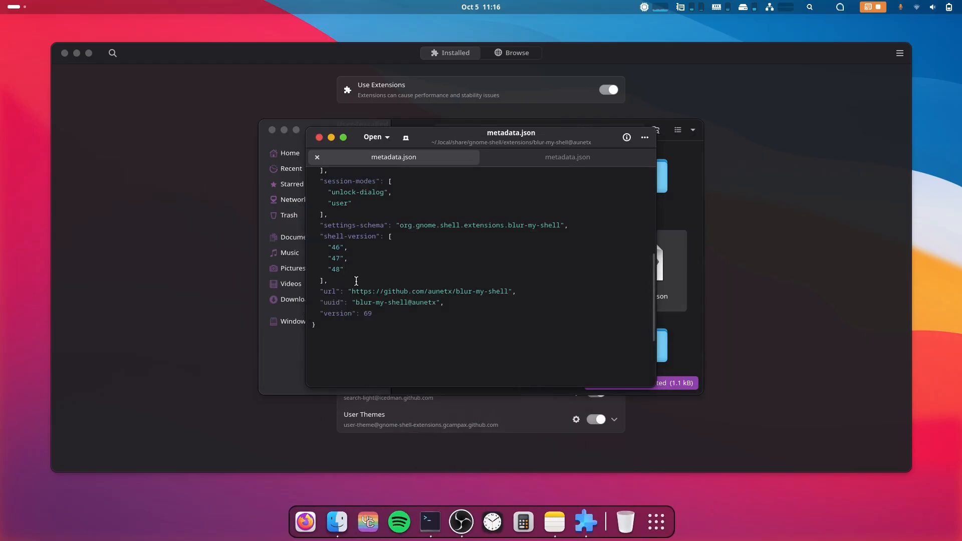
key("Return")
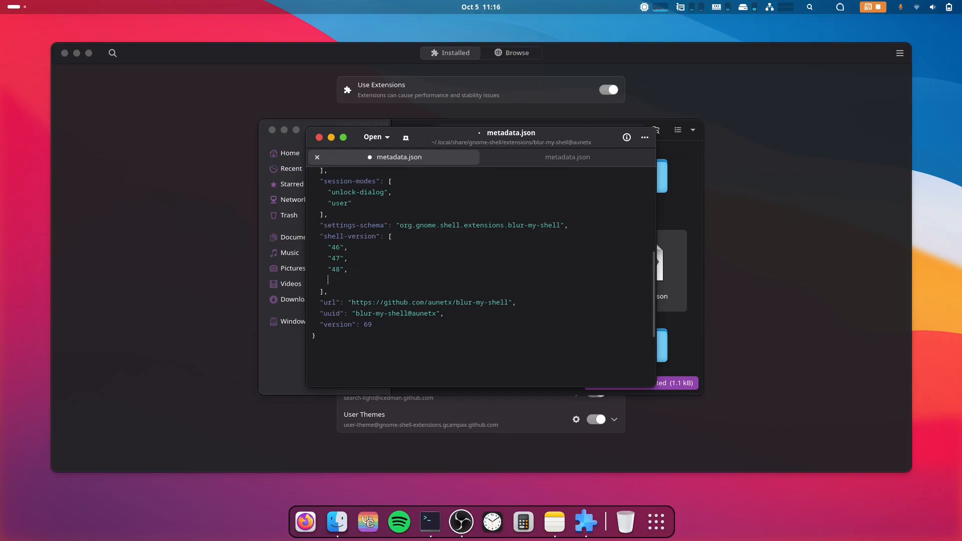
type("\"")
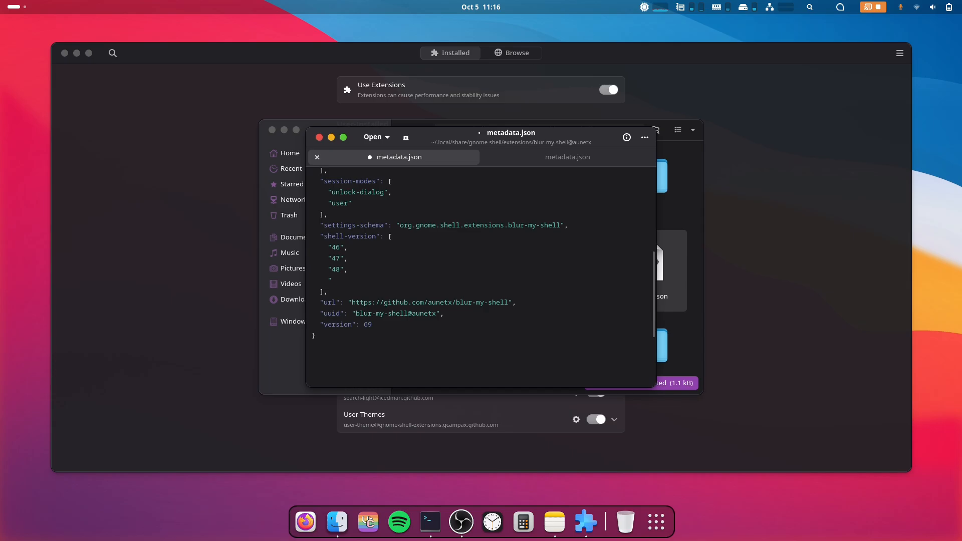
type("49")
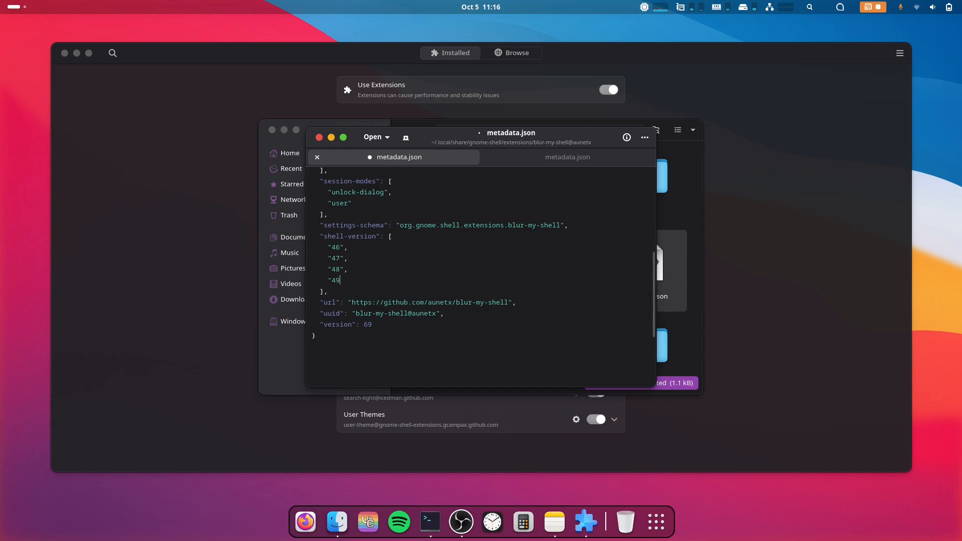
type("\"")
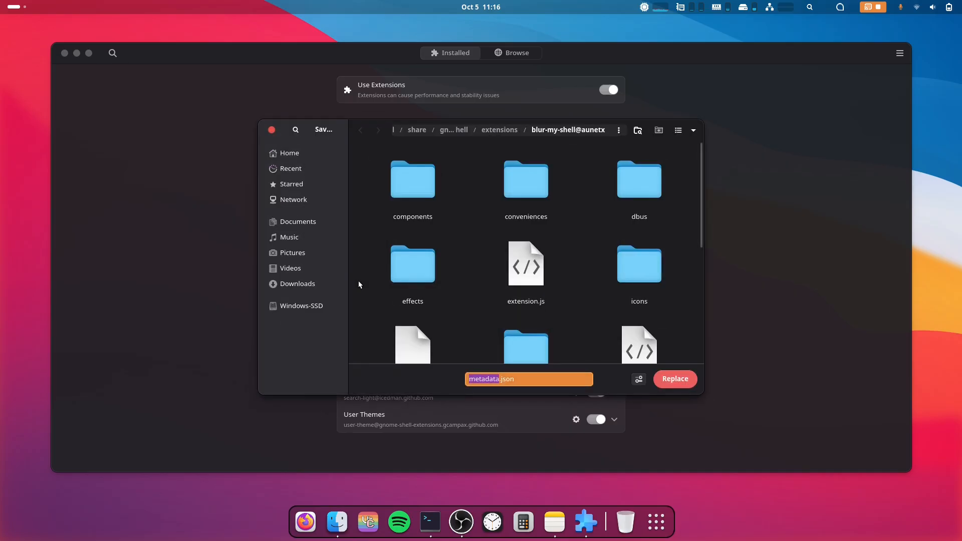
- Save metadata.json over the original file and close Extension Manager
left_click(674, 379)
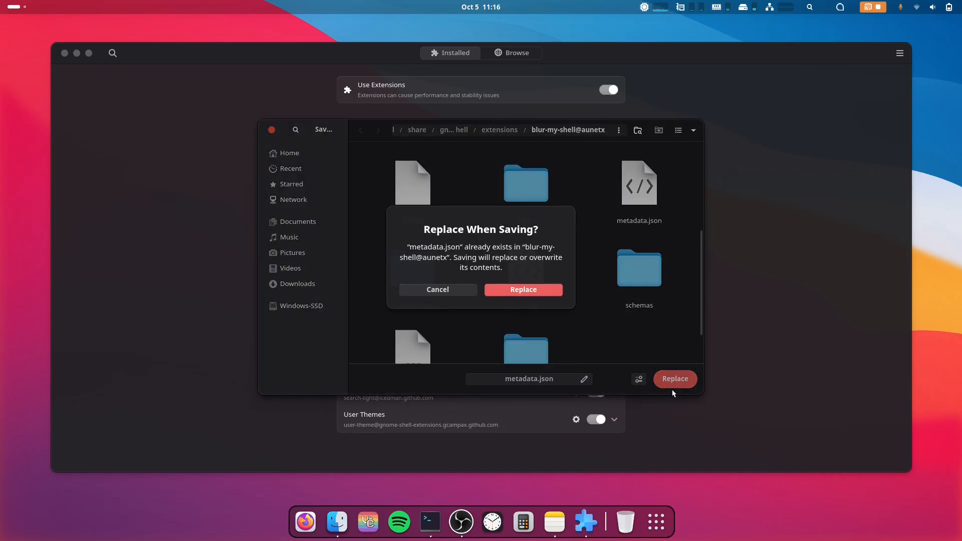
left_click(523, 289)
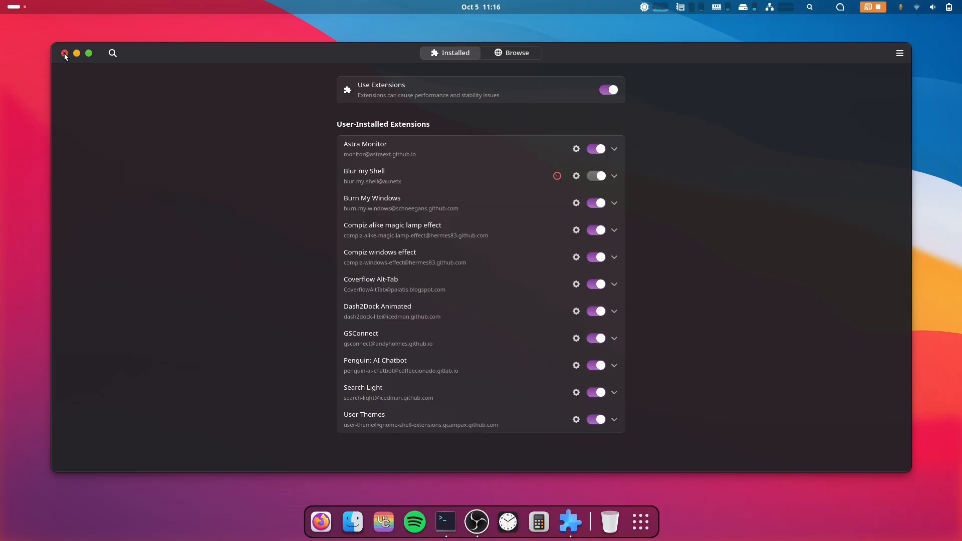
left_click(65, 56)
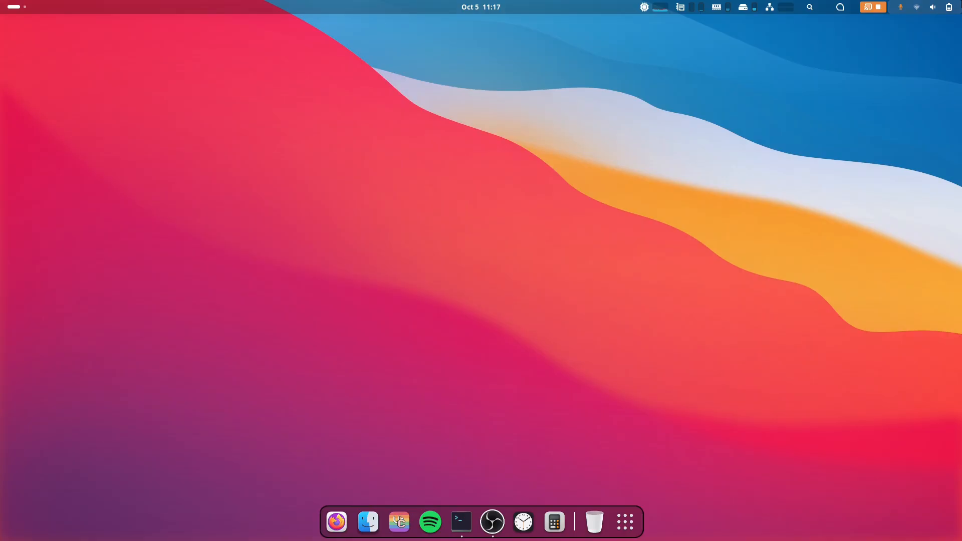
left_click(932, 6)
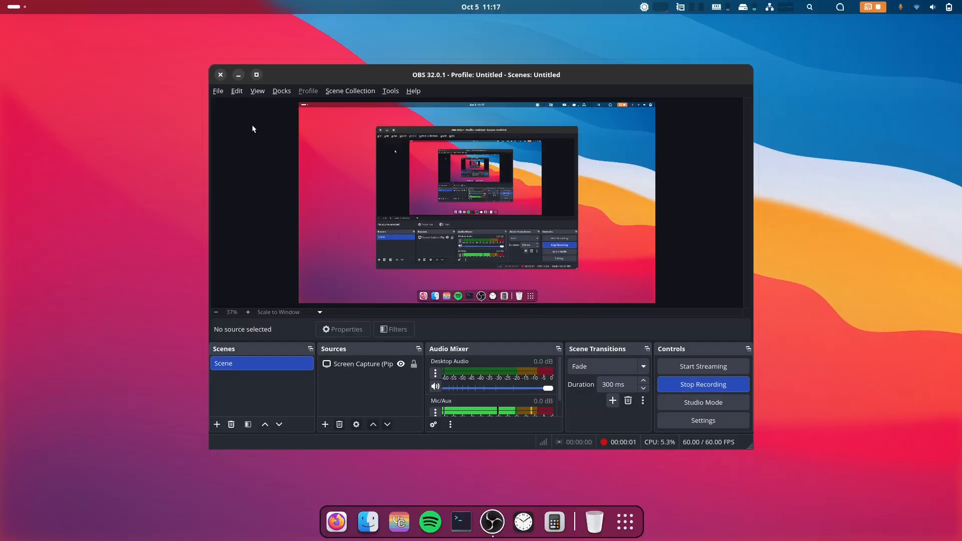
left_click(238, 74)
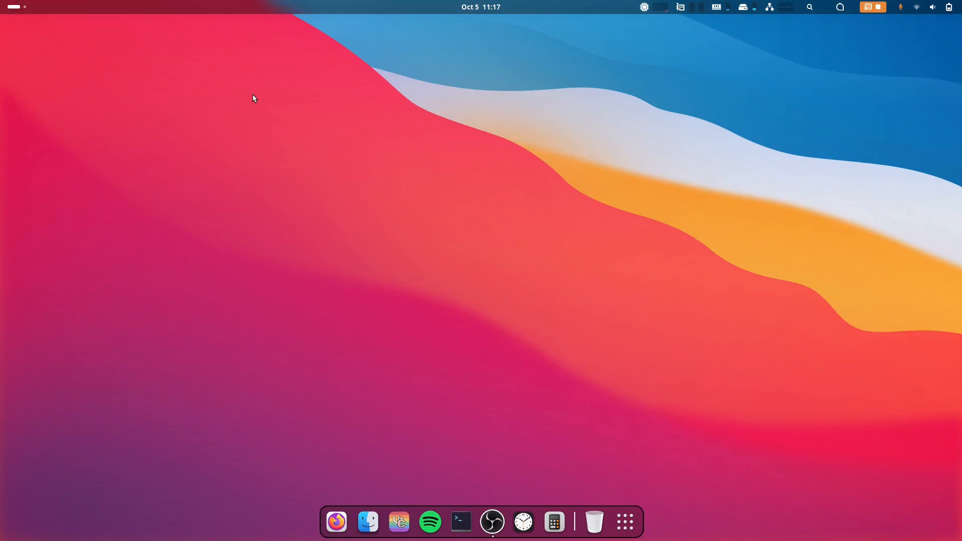
mouse_move(654, 453)
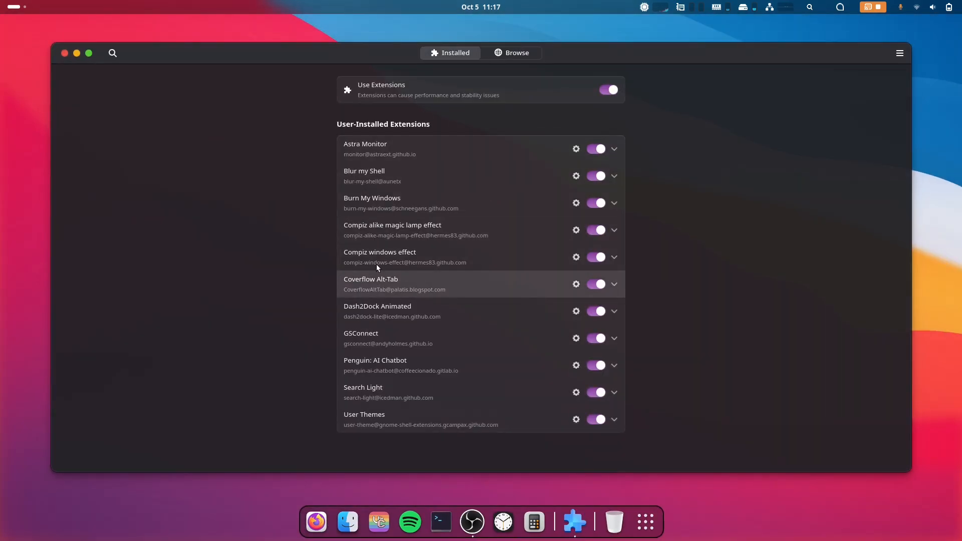
mouse_move(538, 184)
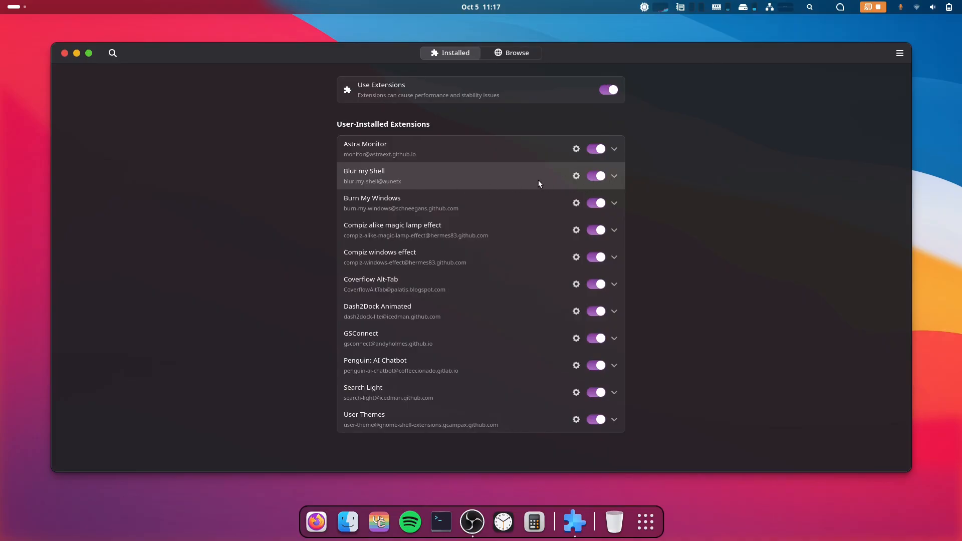
mouse_move(570, 183)
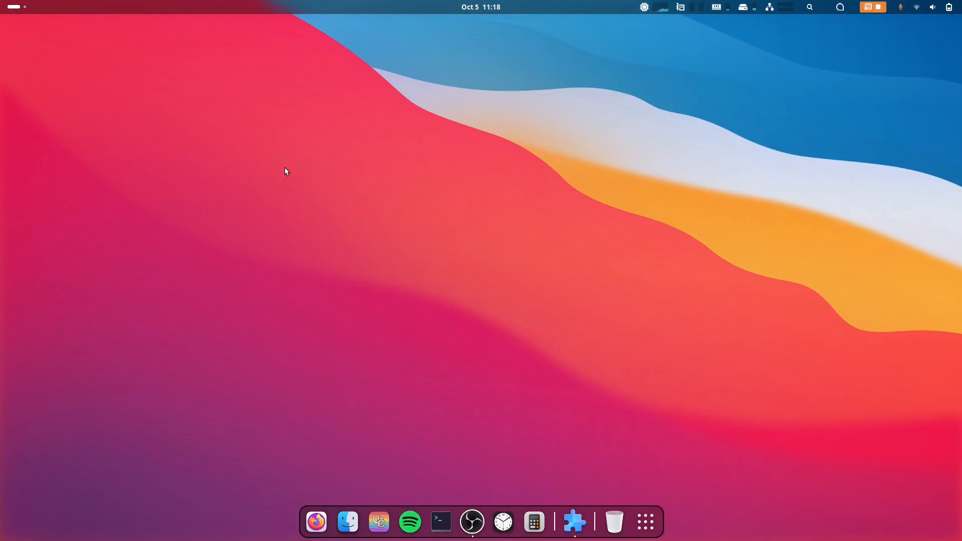
mouse_move(471, 520)
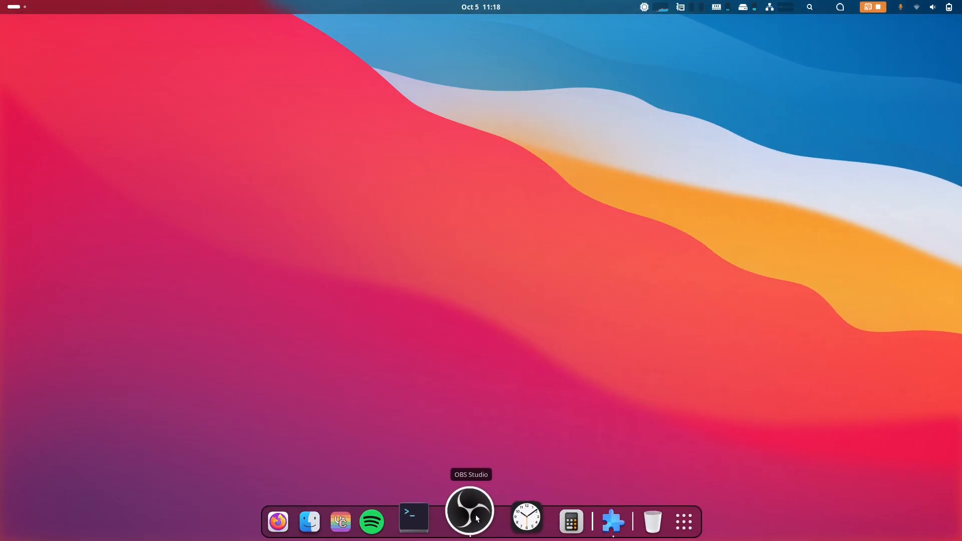
- Bring the OBS Studio recording window back on screen
left_click(470, 510)
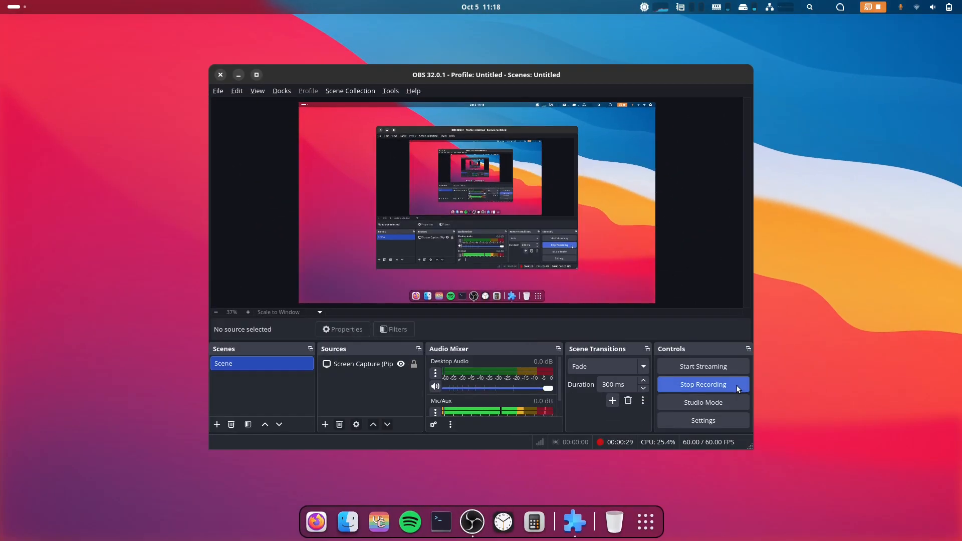